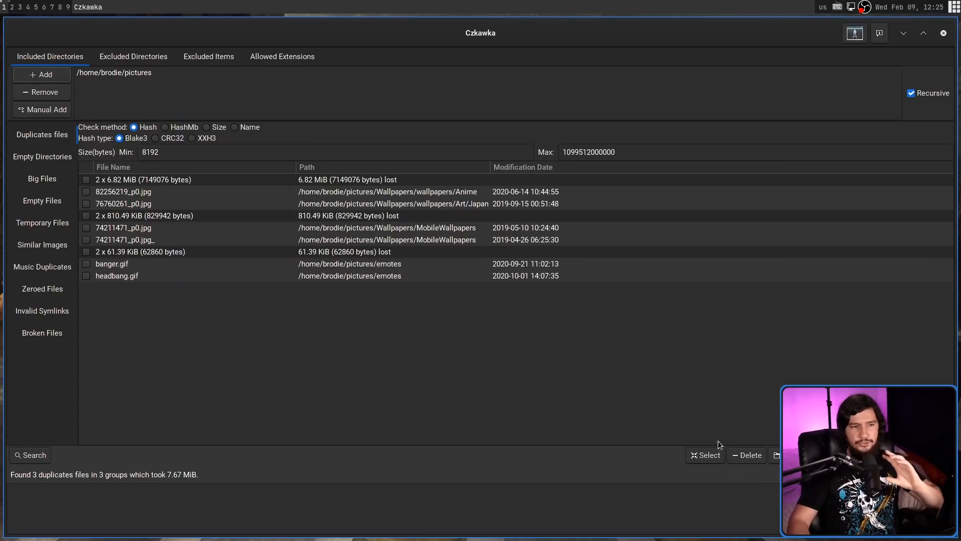
mouse_move(57, 108)
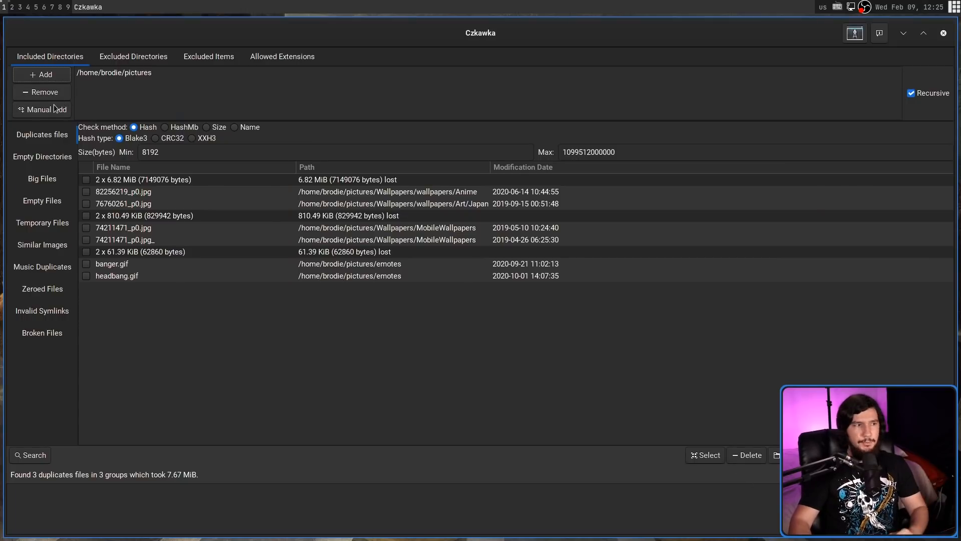
Step: Check the manual folder-path prompt and dismiss it without adding a directory
left_click(42, 109)
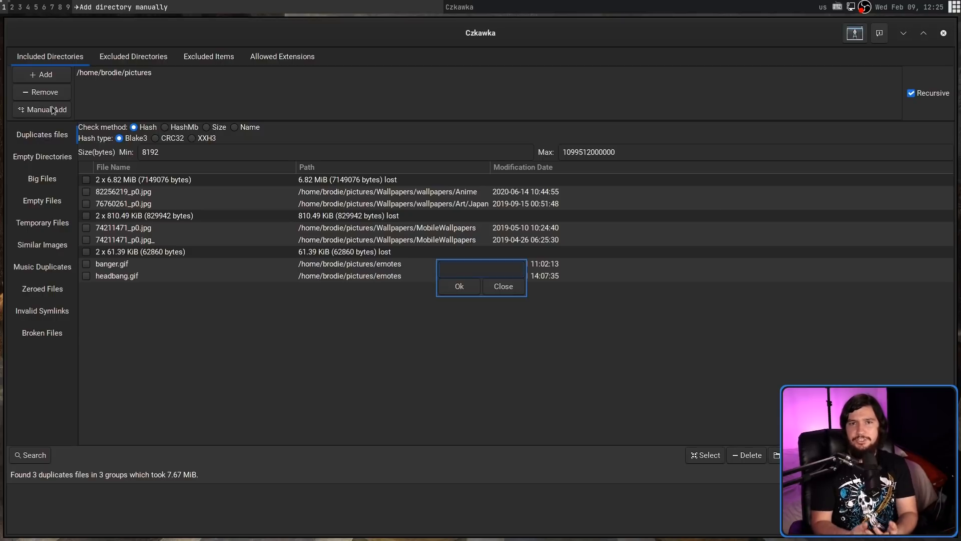
left_click(481, 268)
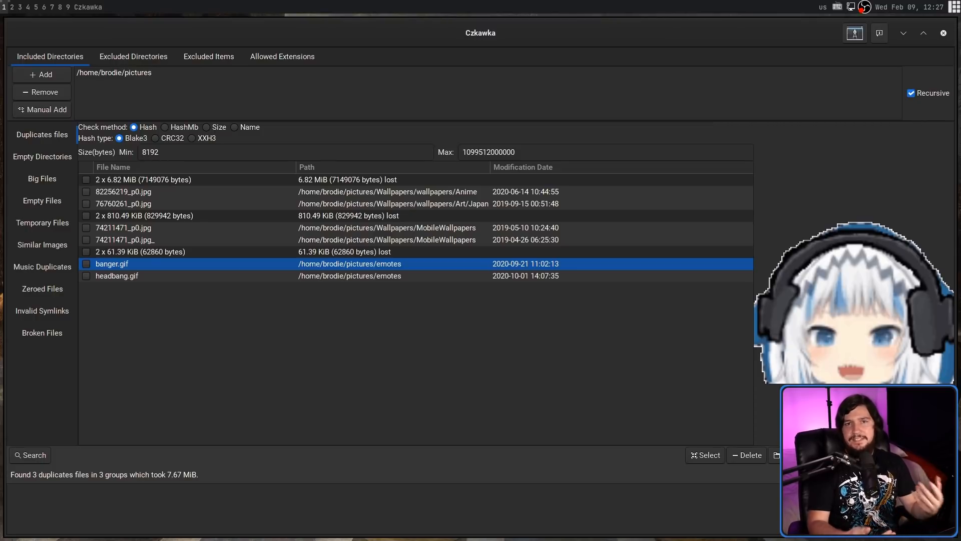
mouse_move(71, 432)
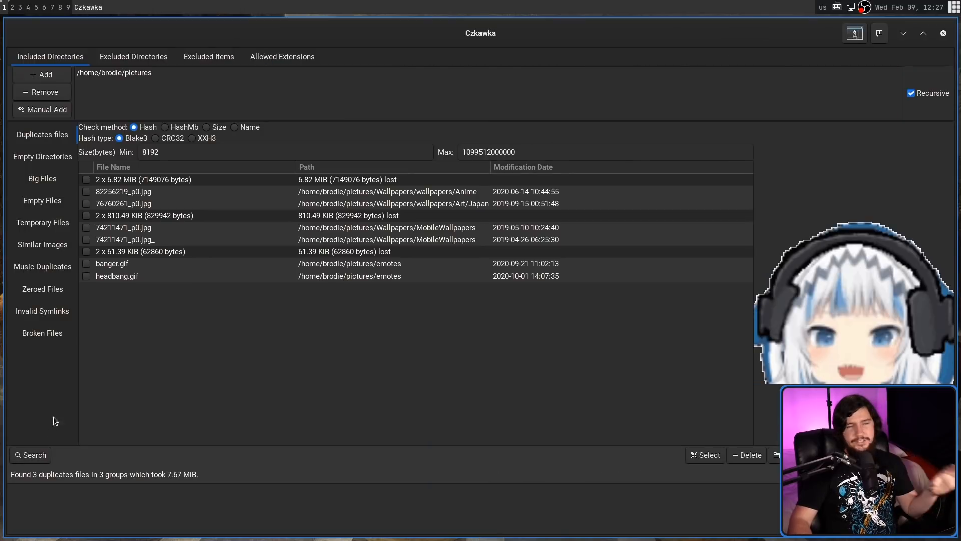
mouse_move(49, 151)
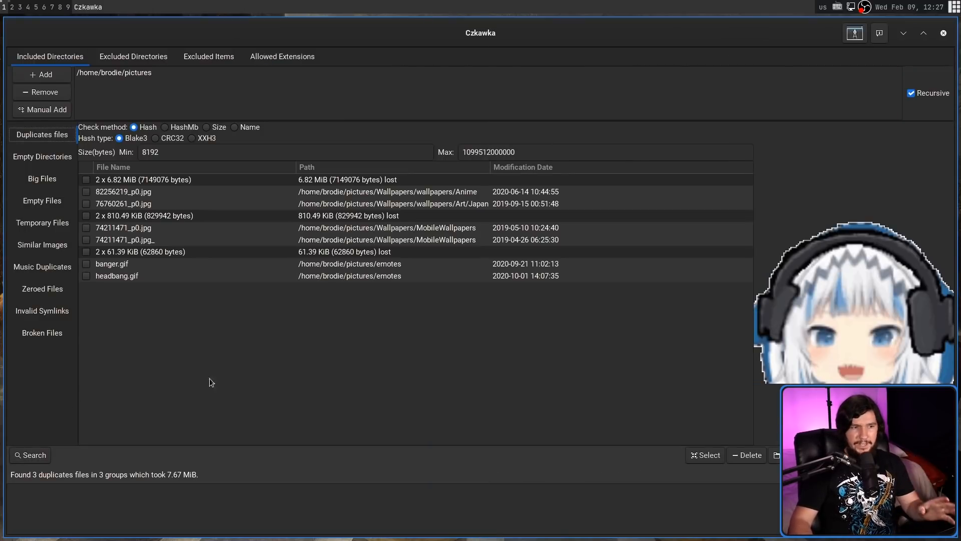
mouse_move(229, 337)
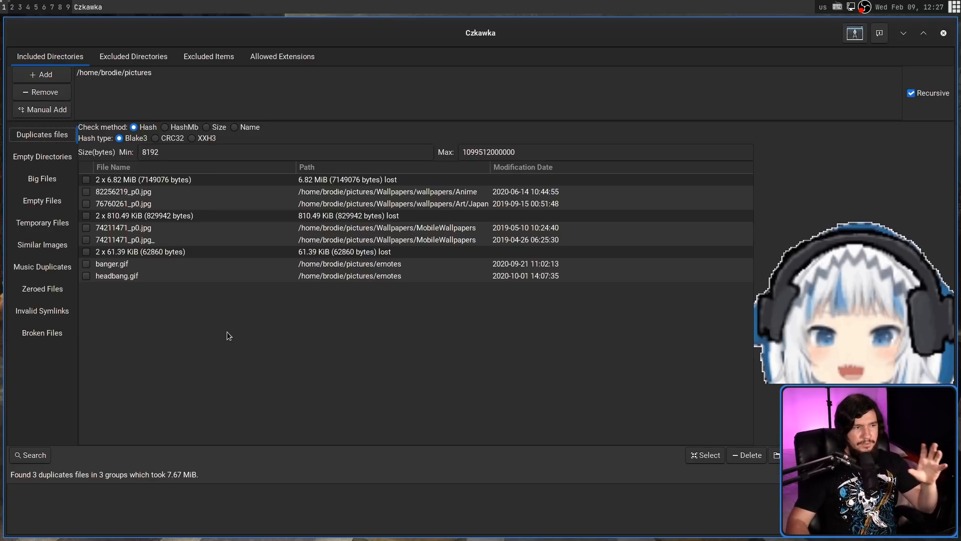
mouse_move(228, 292)
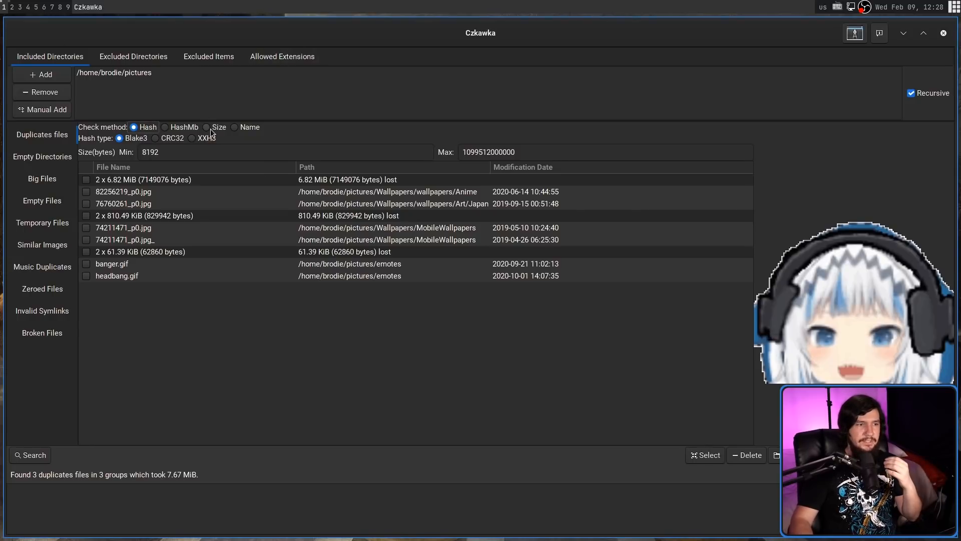
Step: Try duplicate search by size and by name, inspecting InsaneNumbers.png and Padorus image.jpg
left_click(206, 127)
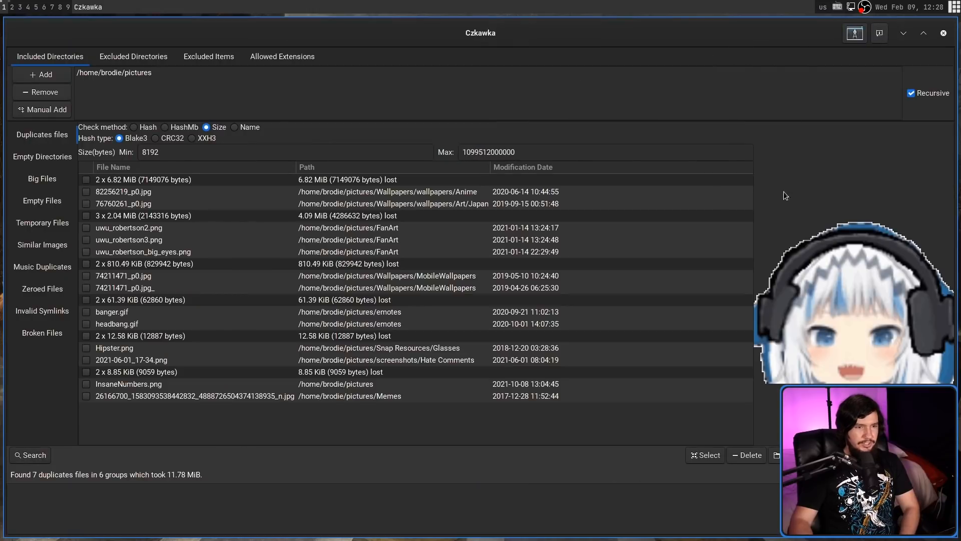
mouse_move(214, 381)
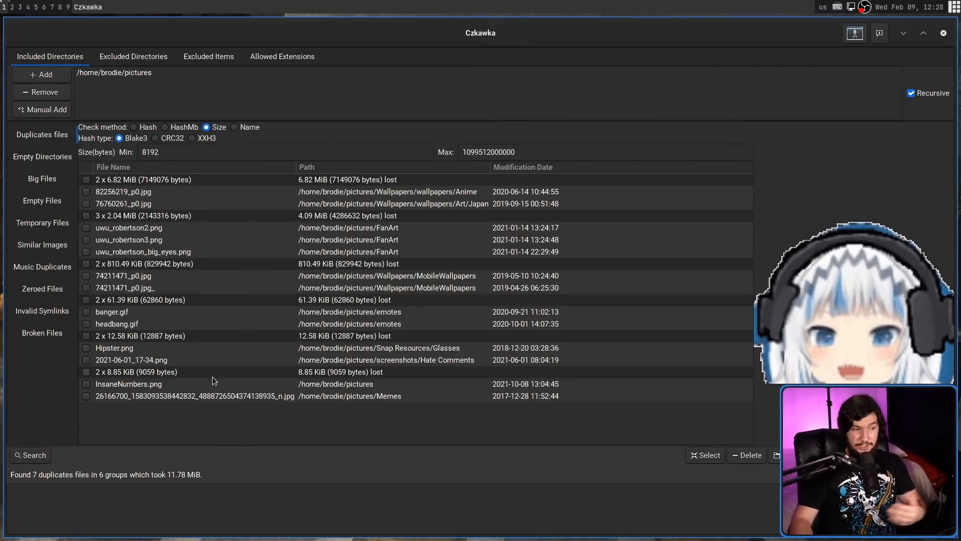
left_click(154, 385)
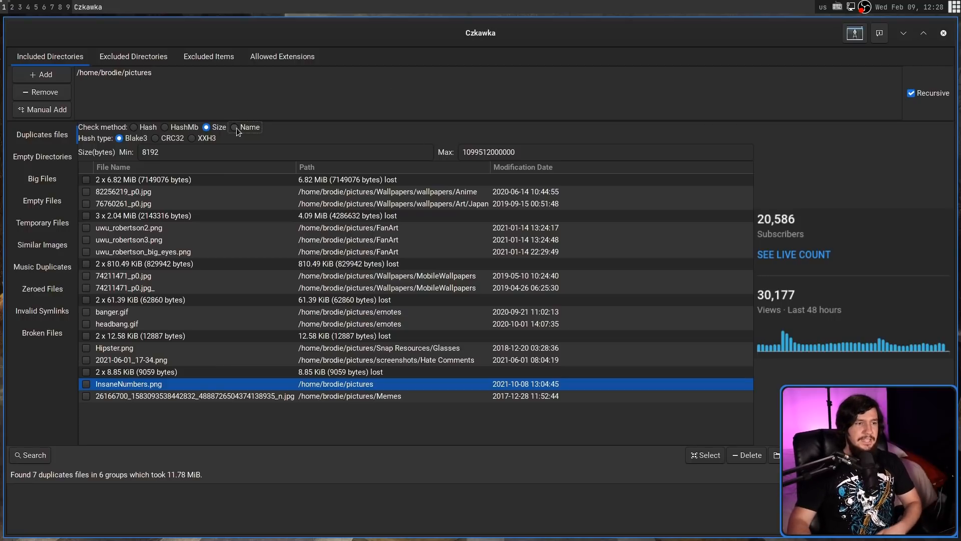
left_click(236, 127)
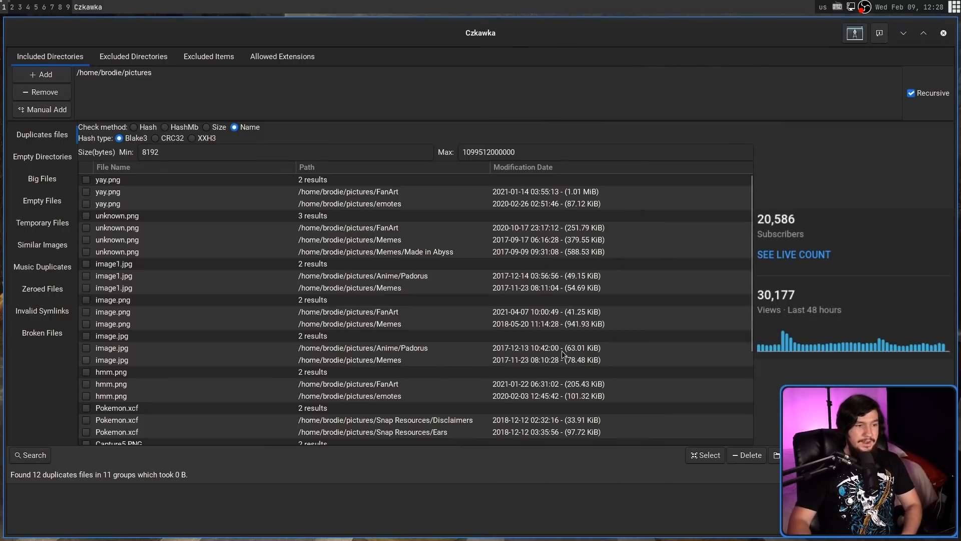
scroll("down", 3)
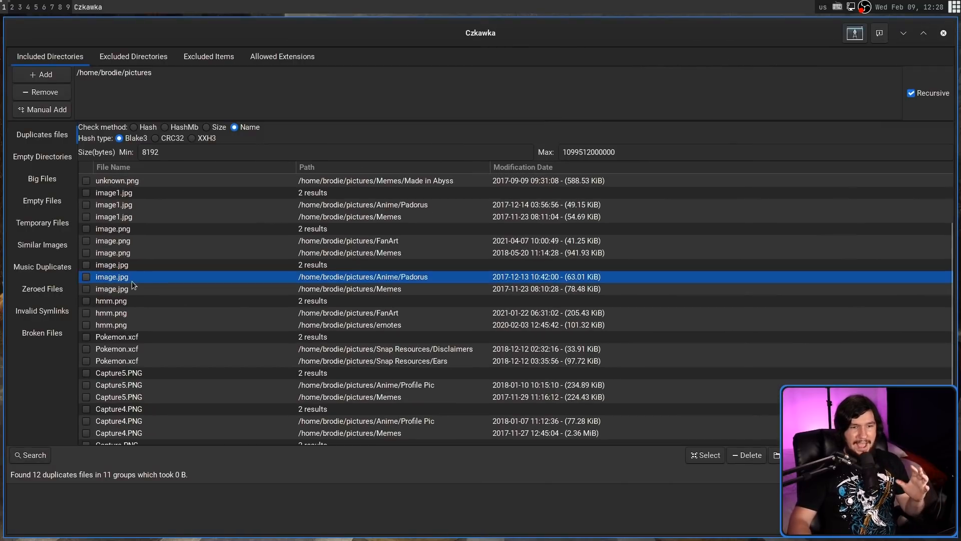
left_click(112, 288)
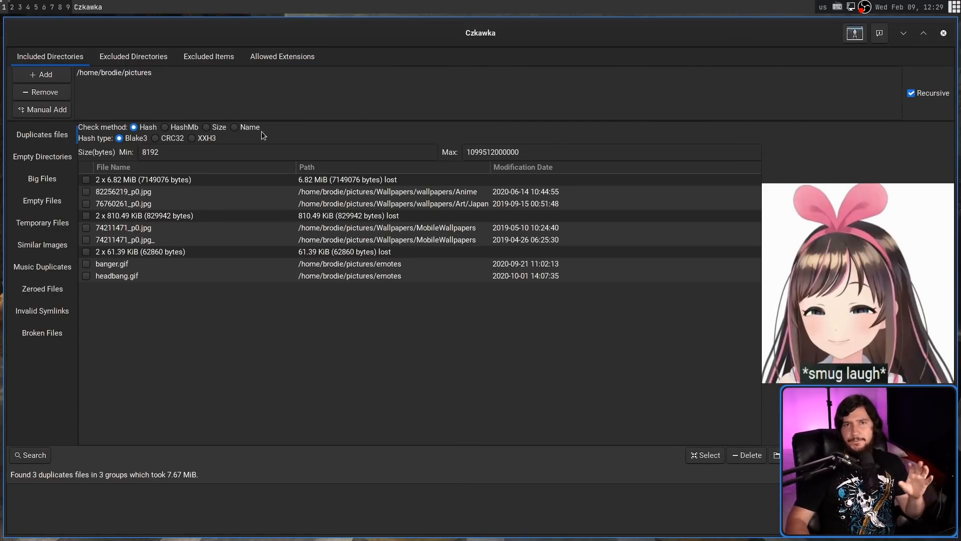
mouse_move(152, 146)
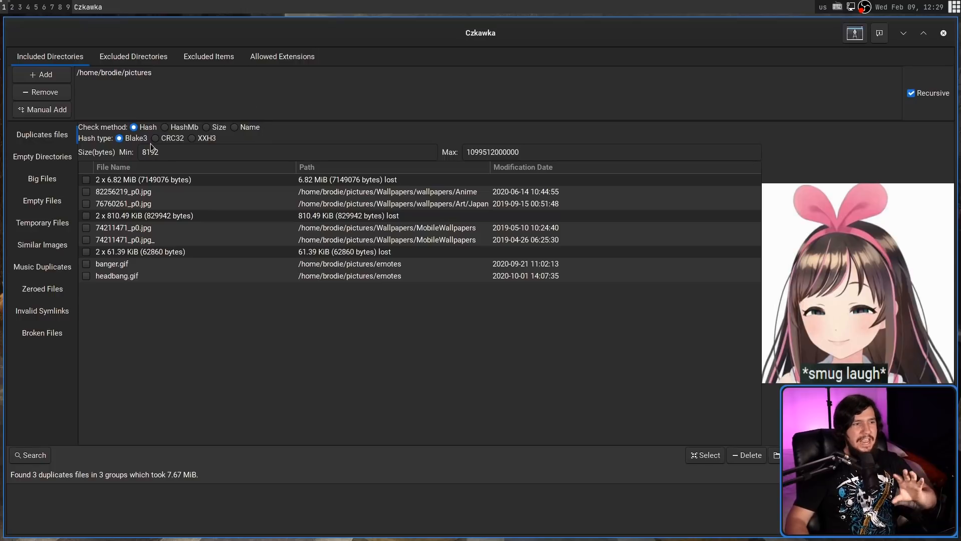
Step: Set the hash type to CRC32 and leave recursive subfolder scanning enabled
left_click(156, 139)
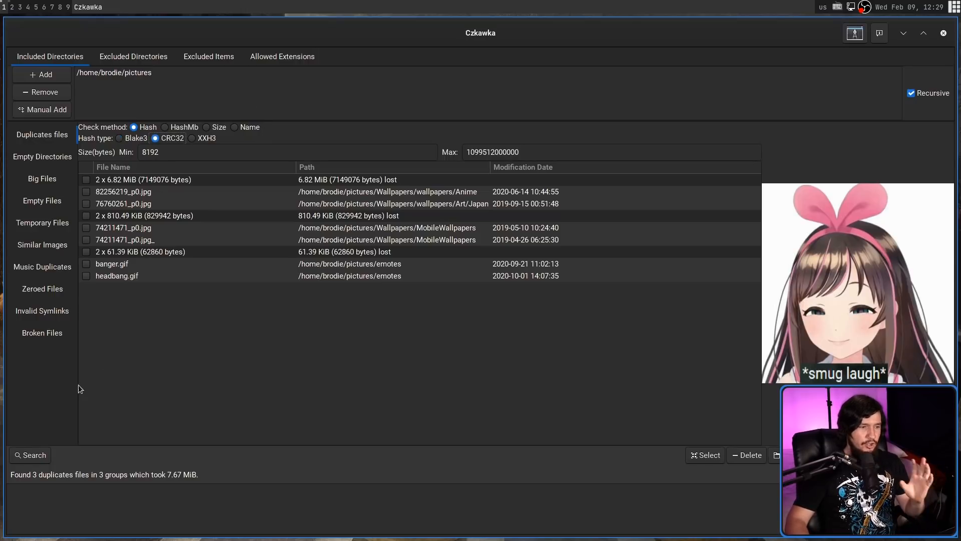
mouse_move(57, 424)
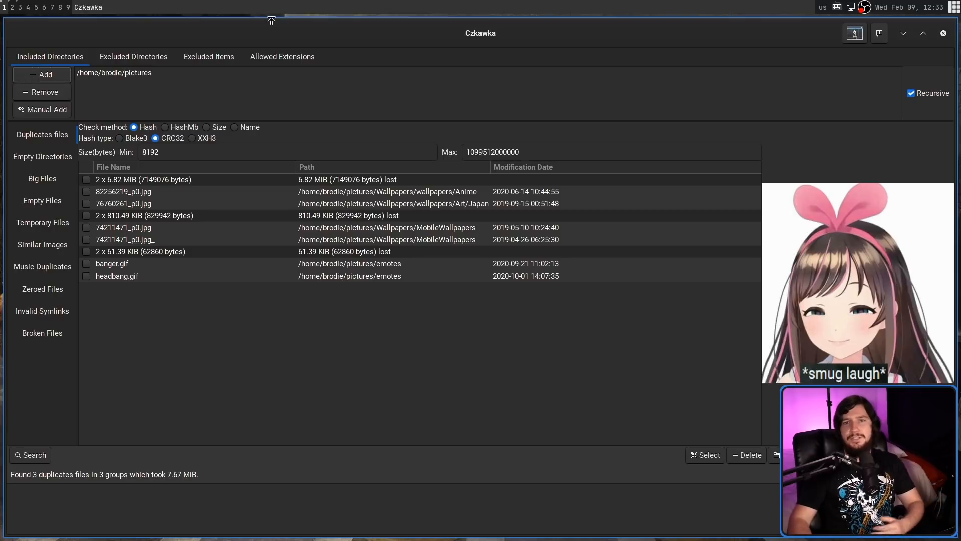
left_click(911, 93)
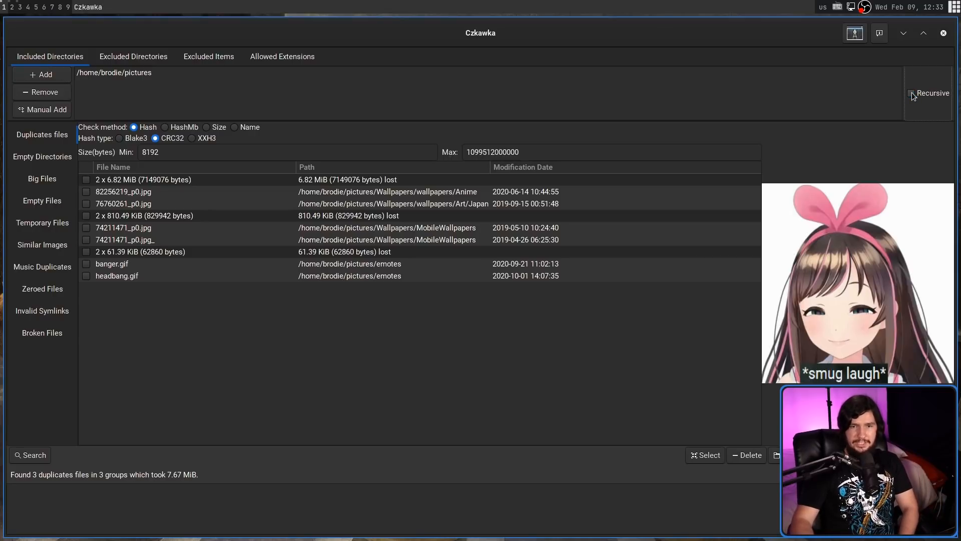
left_click(911, 94)
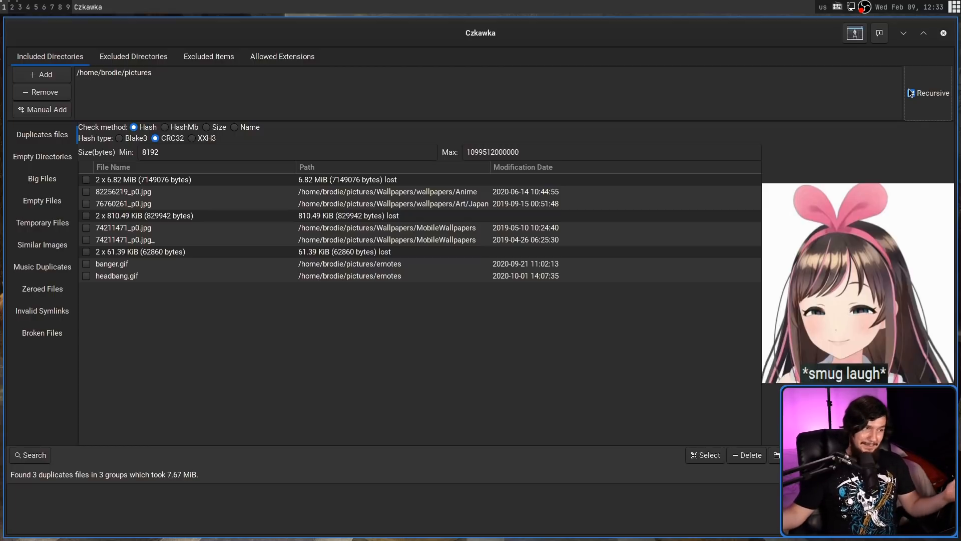
left_click(911, 93)
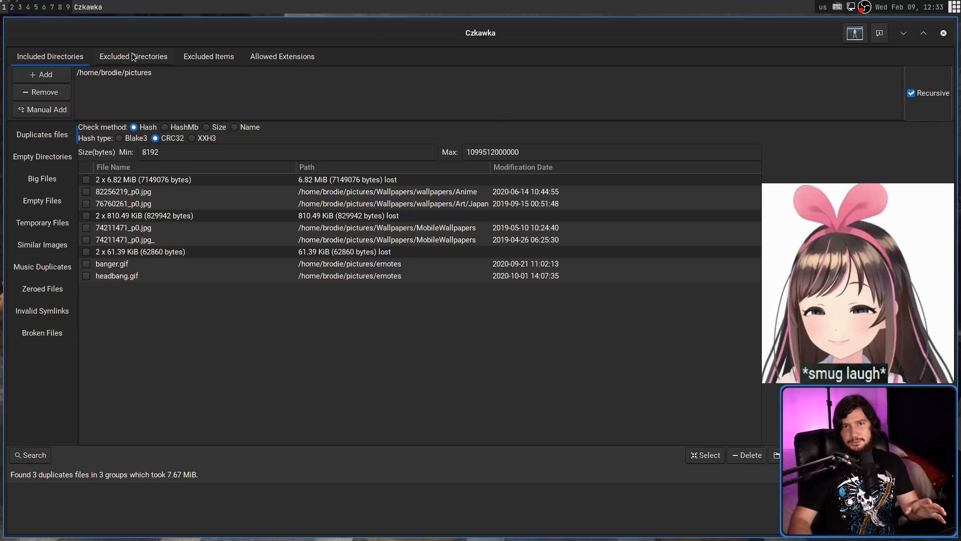
Step: Review the Excluded Directories list and return to Included Directories with Blake3 hashing
left_click(133, 56)
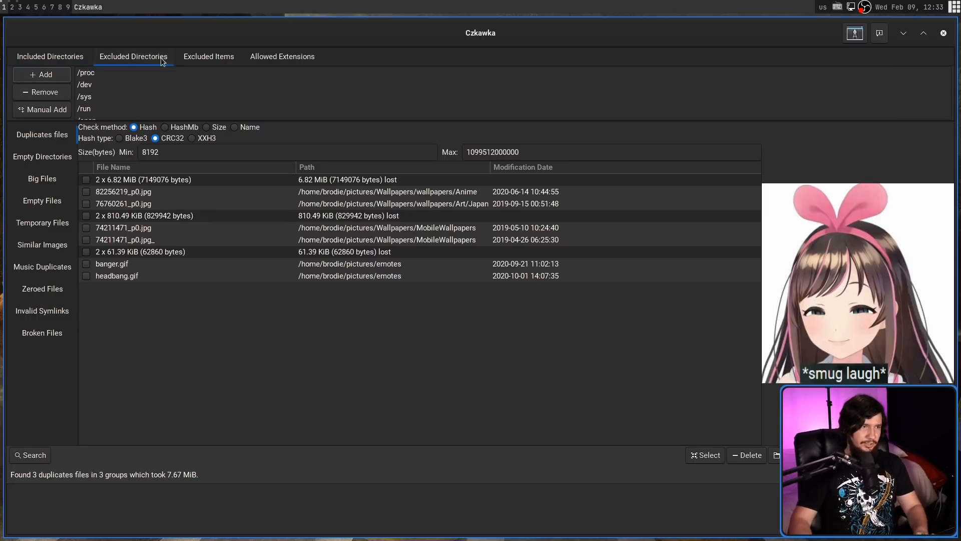
mouse_move(124, 84)
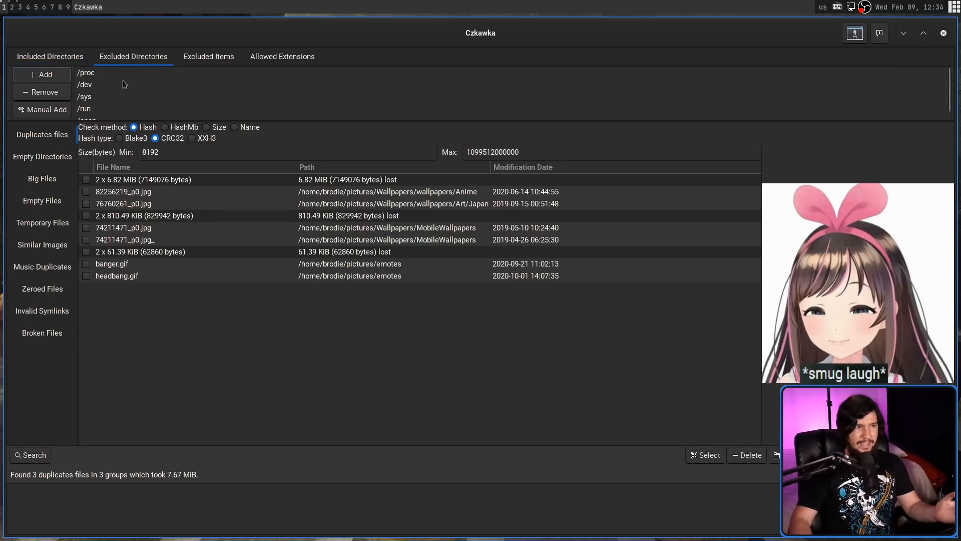
left_click(208, 56)
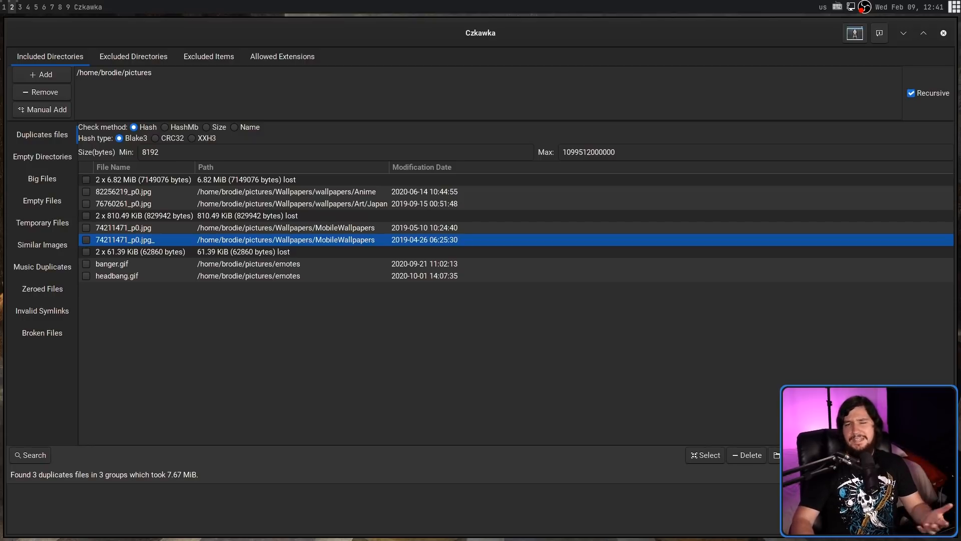
mouse_move(376, 139)
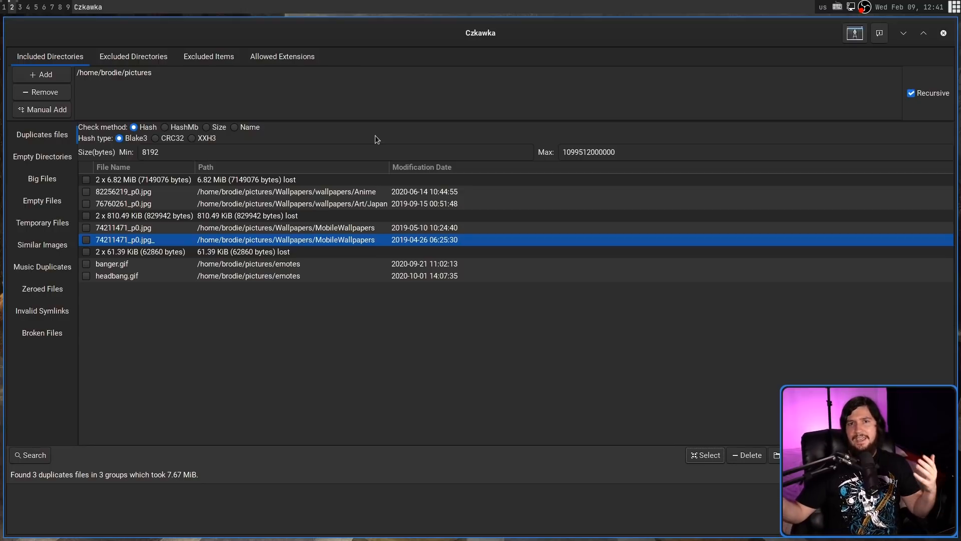
mouse_move(531, 204)
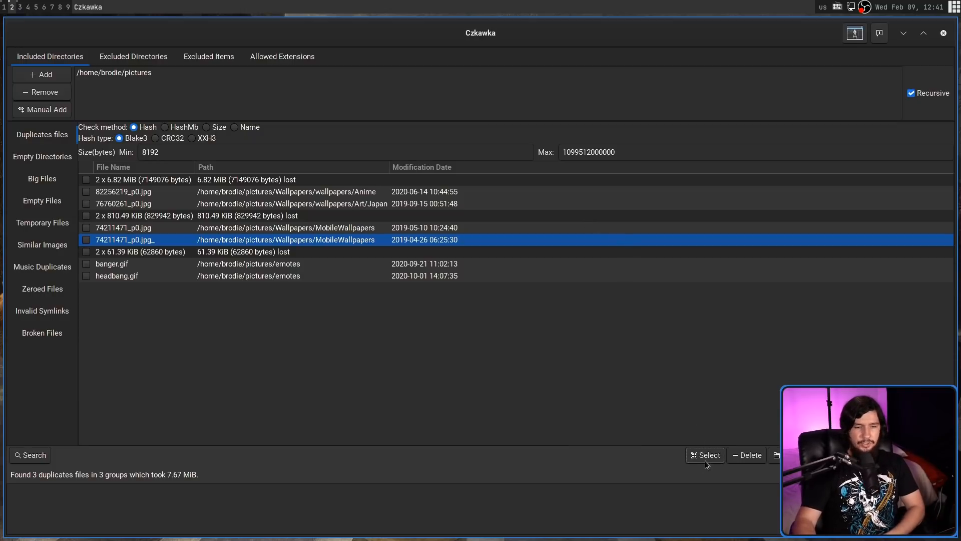
Step: Bring up the Select menu for auto-selecting files in the 3 duplicate groups
left_click(705, 454)
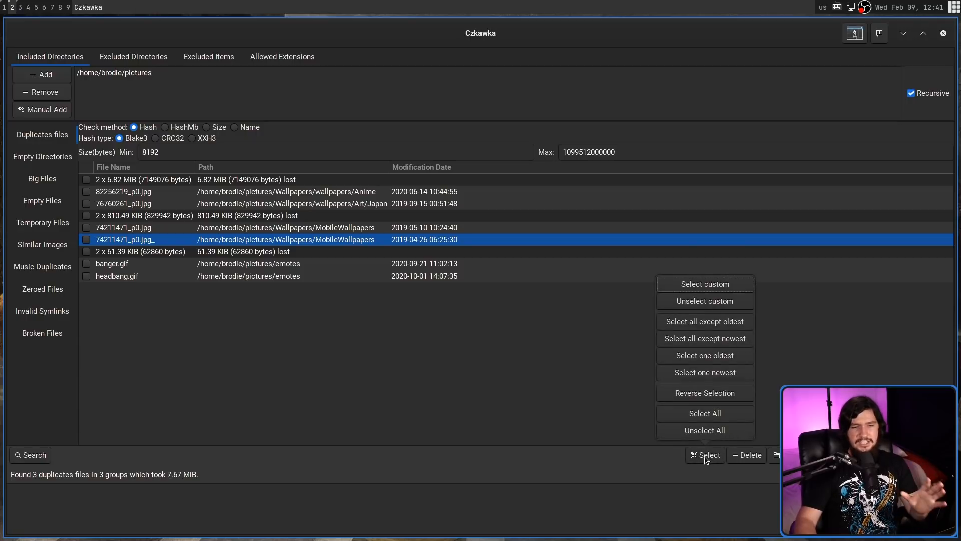
mouse_move(717, 315)
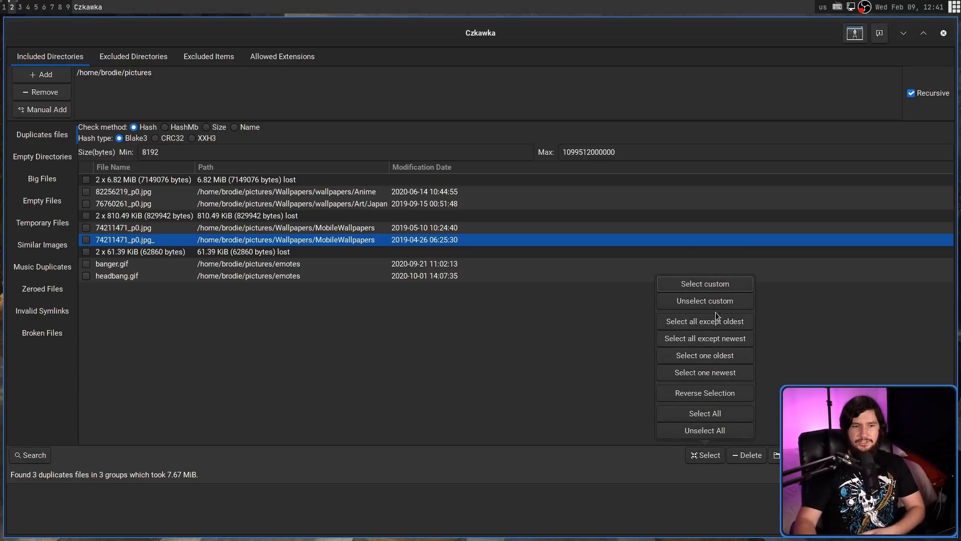
mouse_move(723, 326)
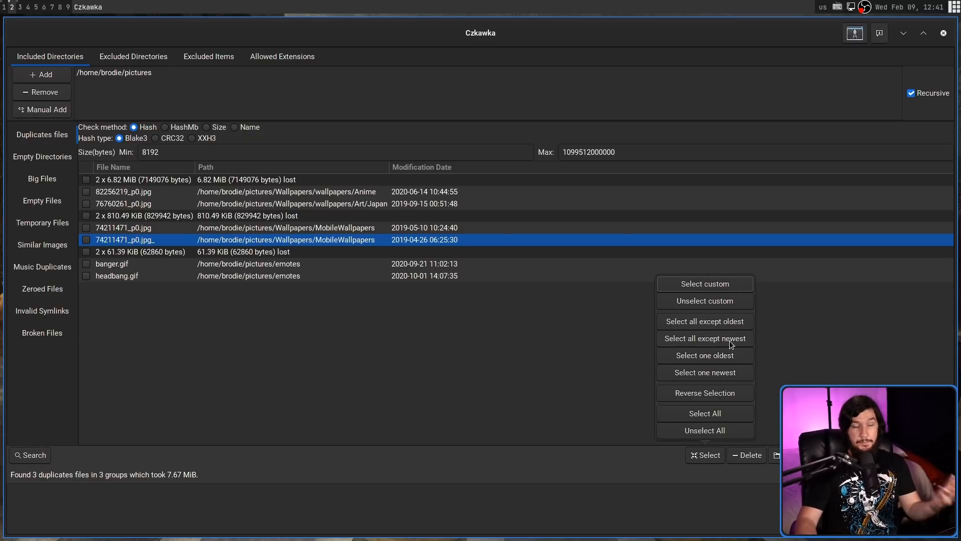
mouse_move(747, 340)
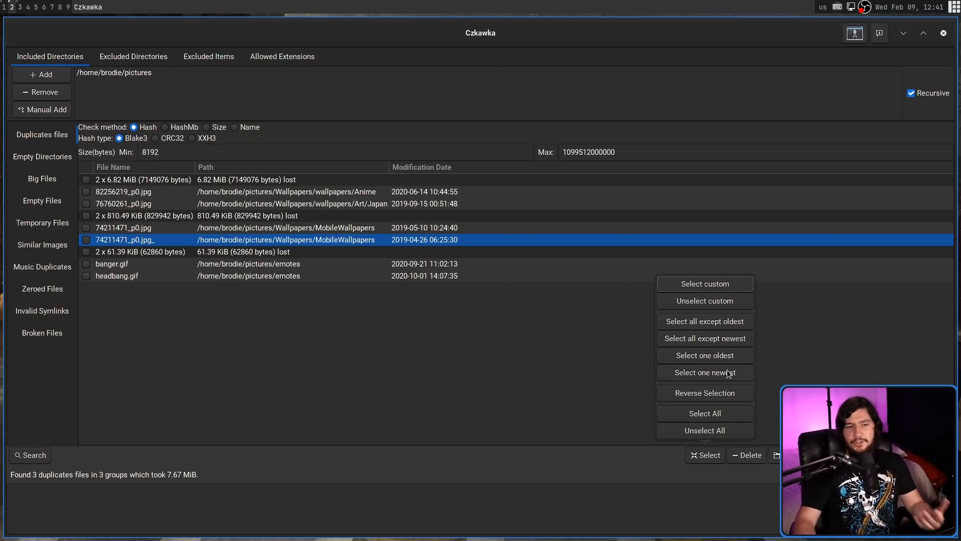
Step: Choose 'Select custom' to match duplicates by path, name, or path plus name
left_click(705, 283)
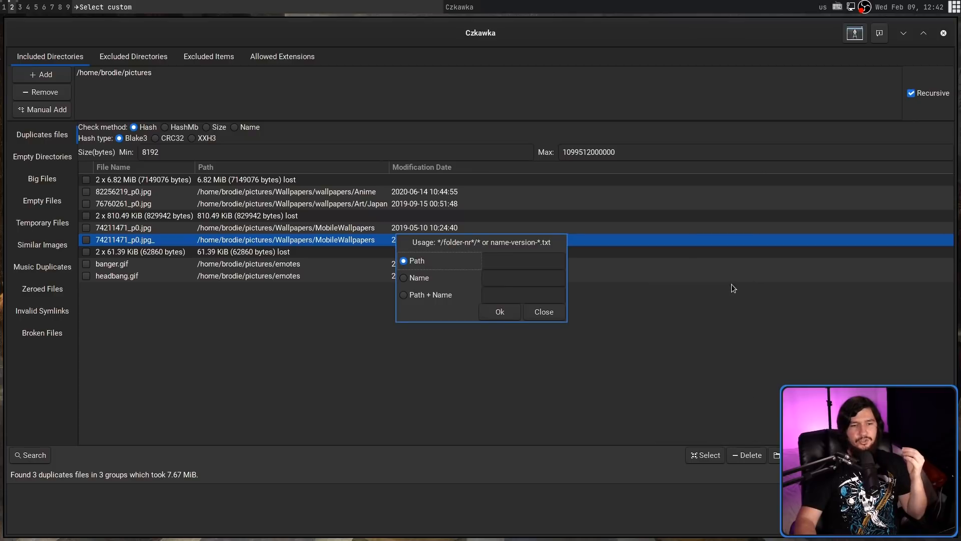
mouse_move(721, 310)
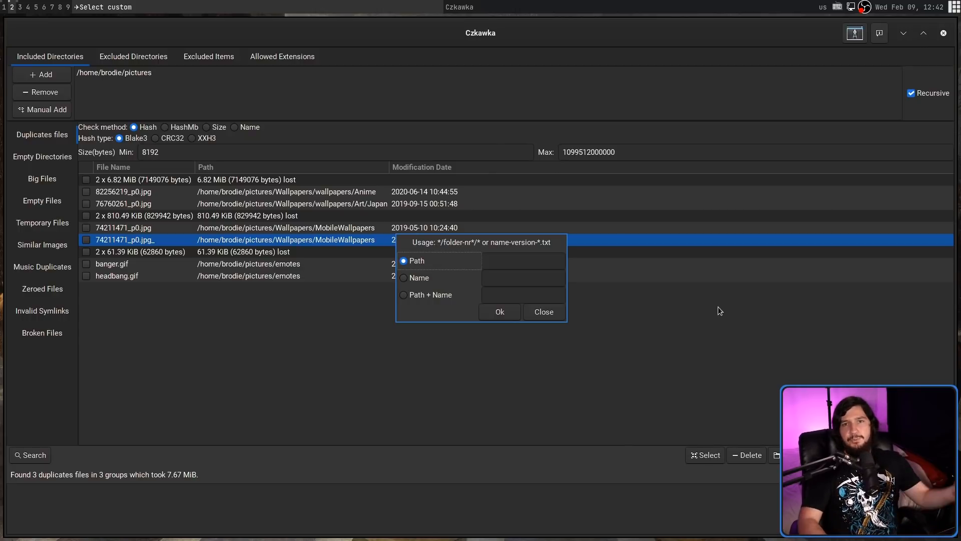
Step: Delete the MobileWallpapers duplicate 74211471_p0.jpg_, leaving two duplicate groups
left_click(543, 312)
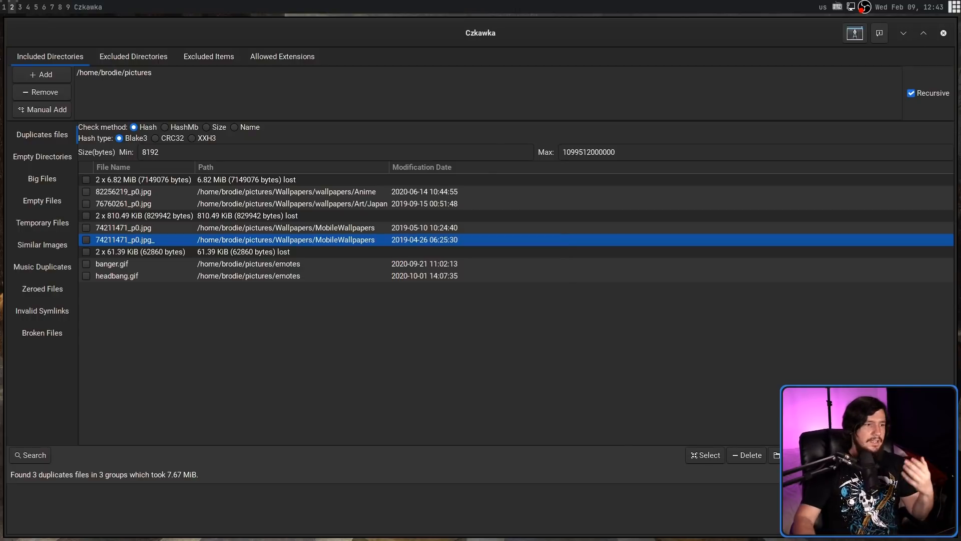
left_click(86, 240)
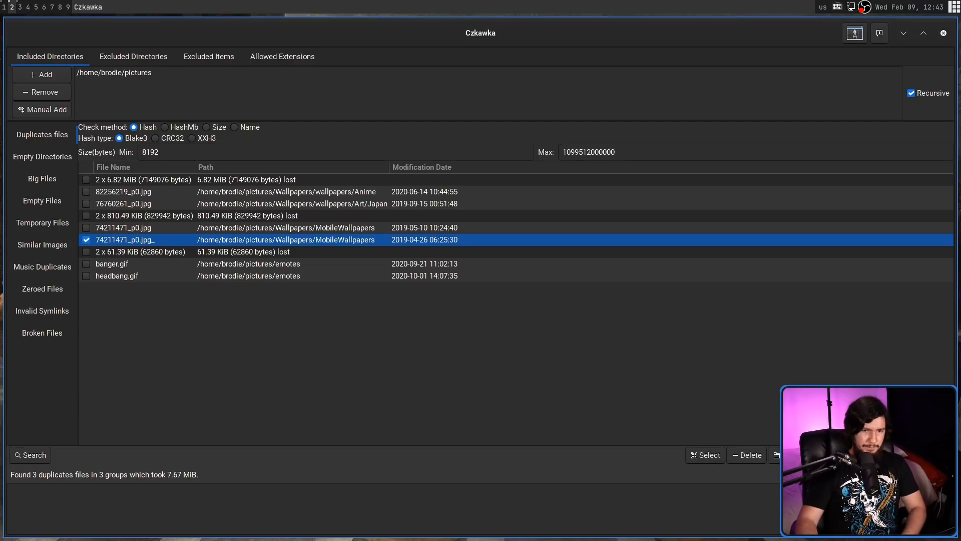
left_click(745, 455)
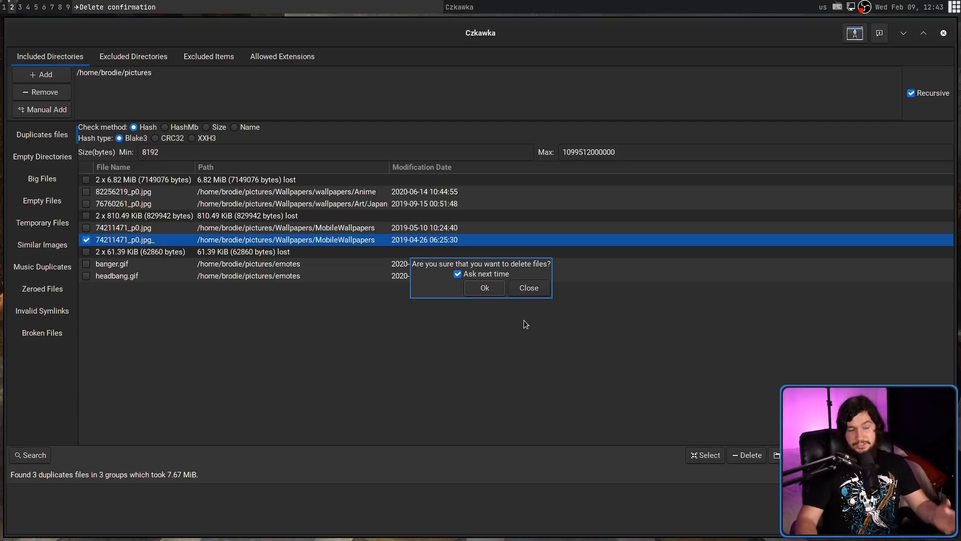
mouse_move(508, 320)
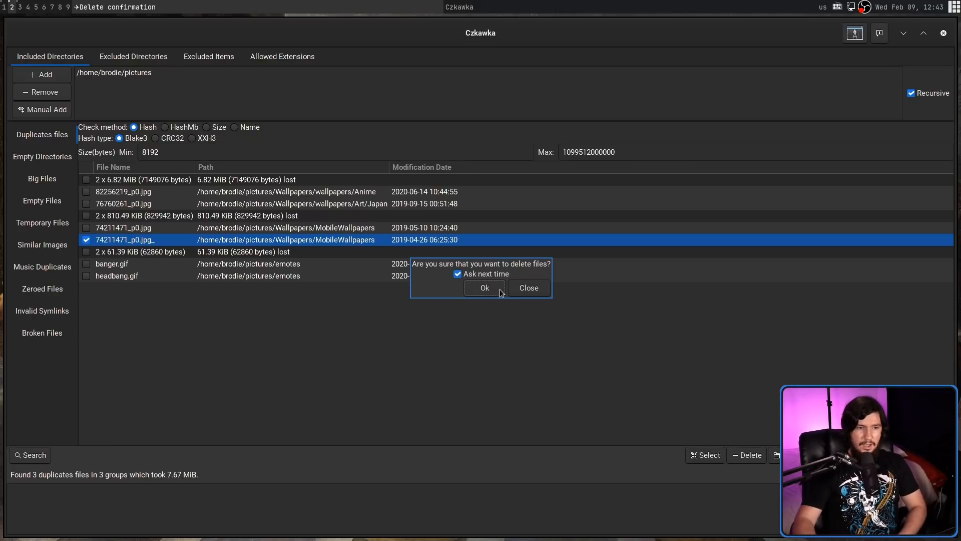
left_click(484, 288)
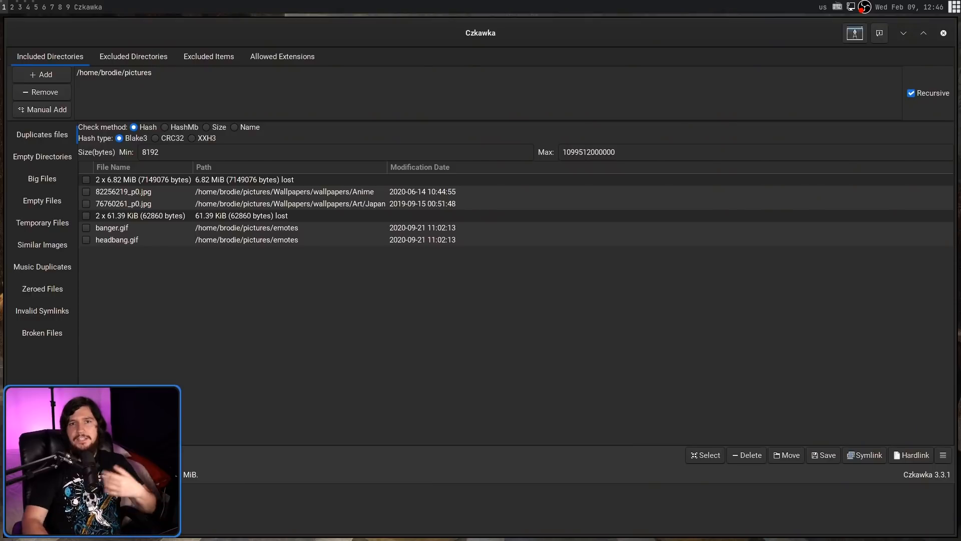
Step: Run the Empty Directories scan on /home/brodie/pictures, finding none
left_click(86, 228)
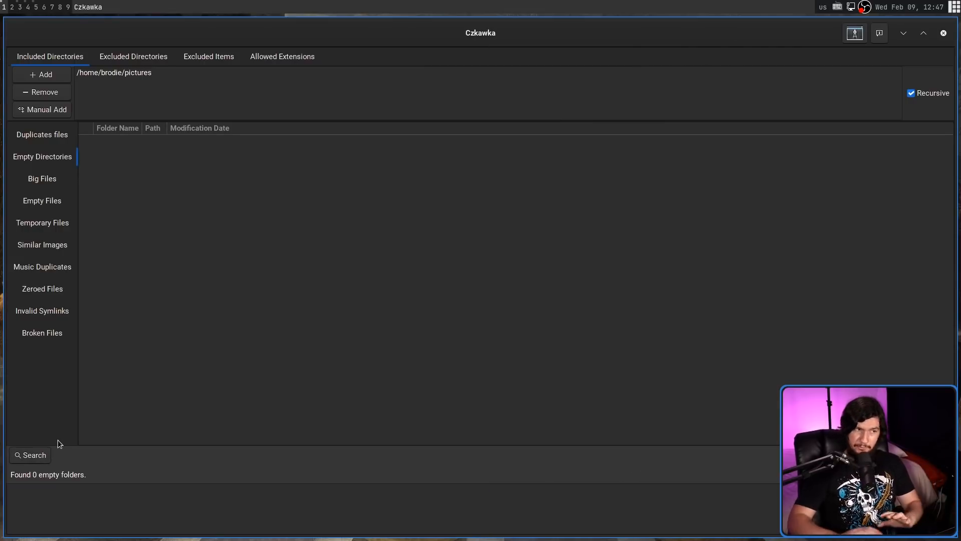
Step: Run the Big Files scan, listing the 50 biggest files topped by a 30.06 MiB PNG
left_click(42, 178)
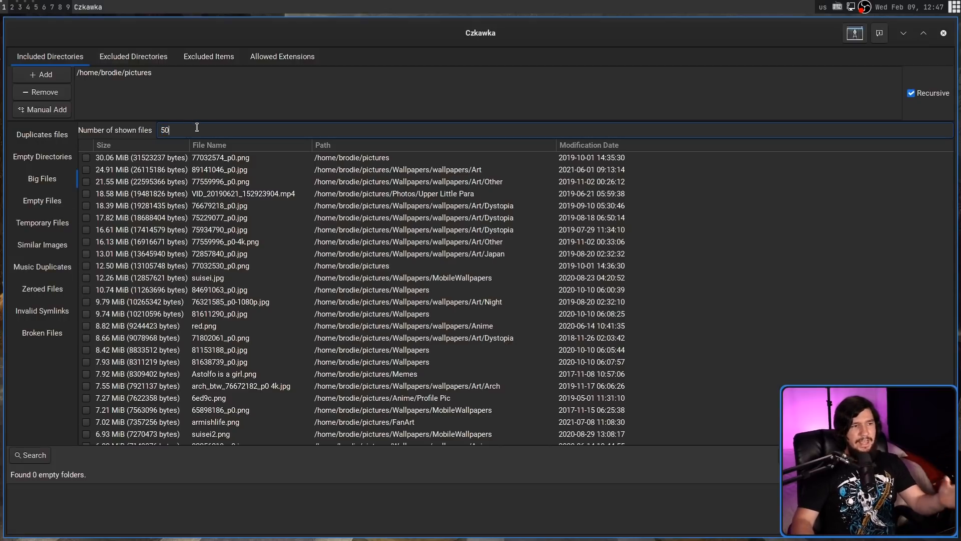
left_click(31, 455)
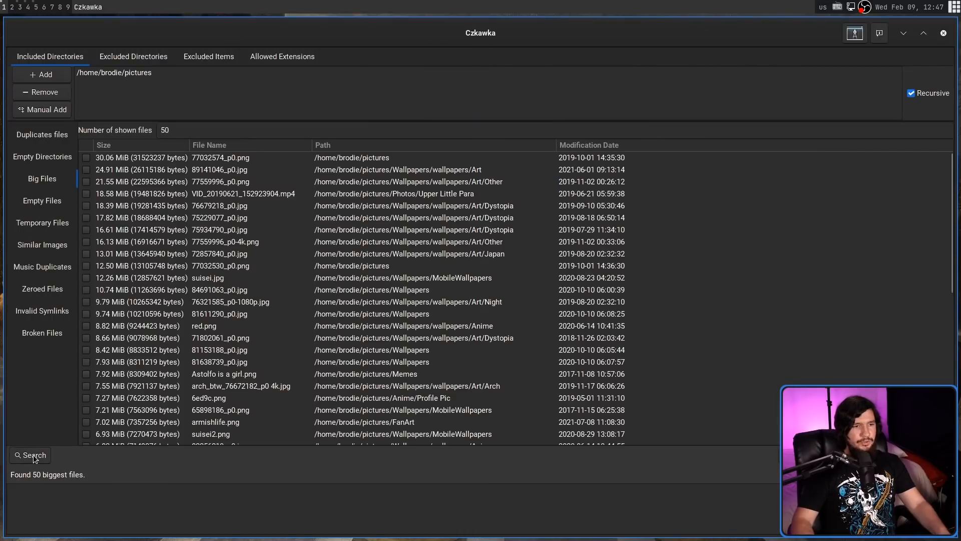
mouse_move(30, 426)
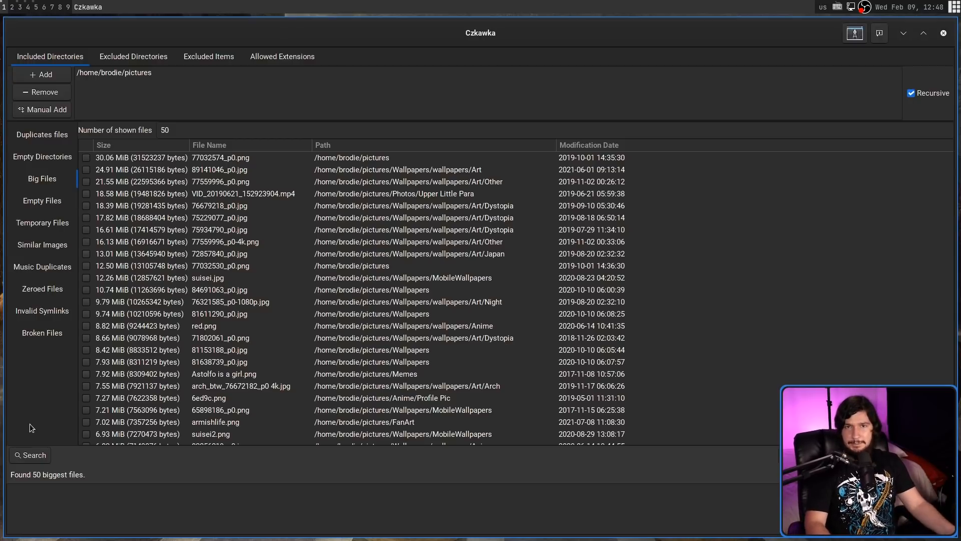
Step: Scan for empty files (none), then temporary files, finding 4 including .kra~ and .DS_Store
left_click(42, 200)
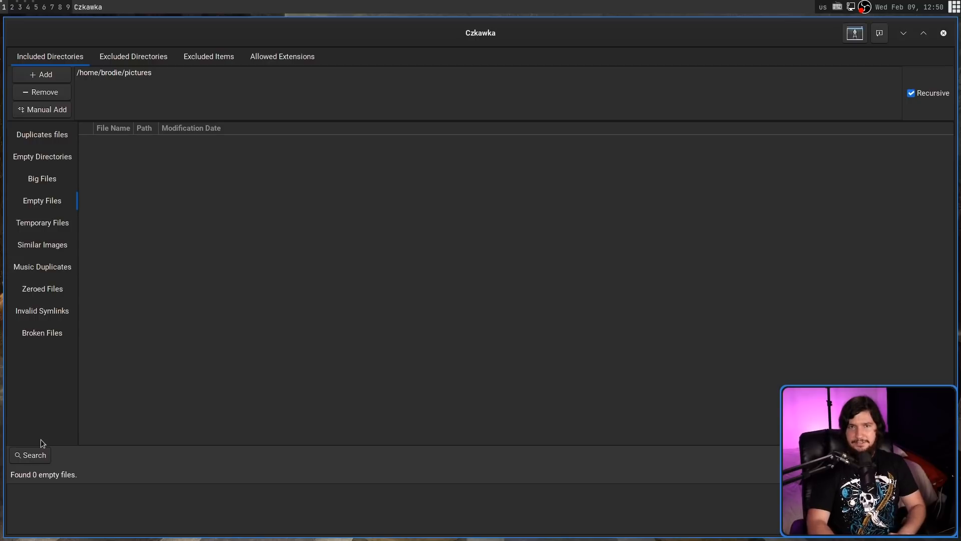
left_click(42, 222)
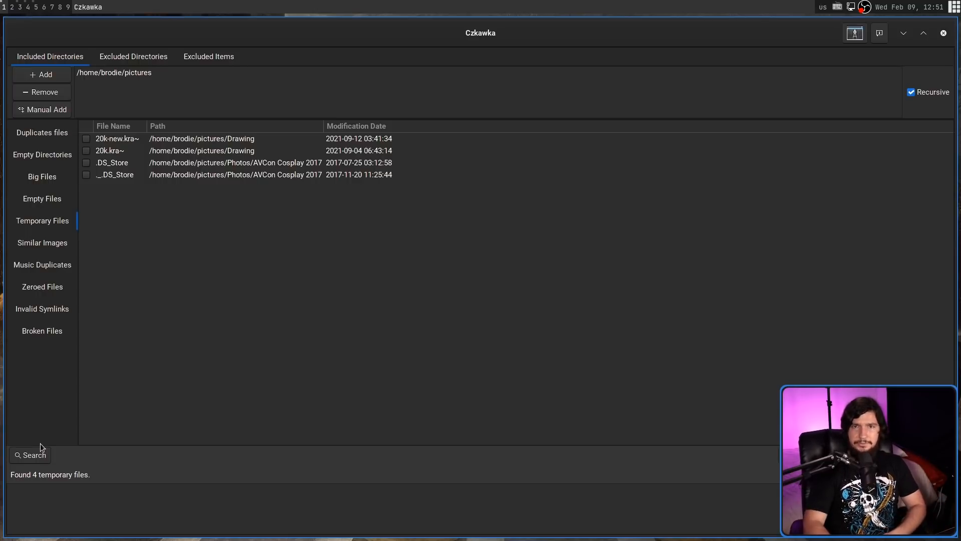
Step: Run the Similar Images scan, finding Very High similarity matches for 12 images
left_click(42, 244)
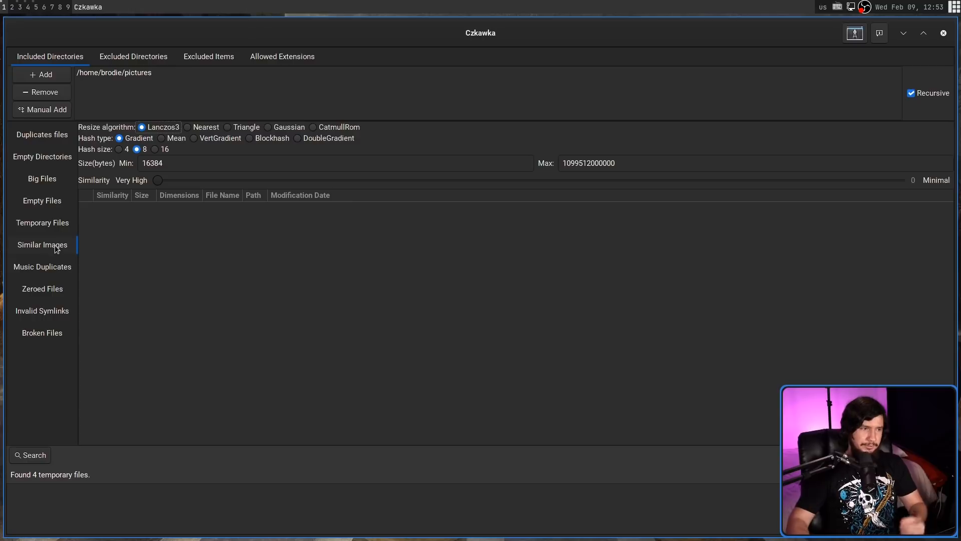
mouse_move(330, 130)
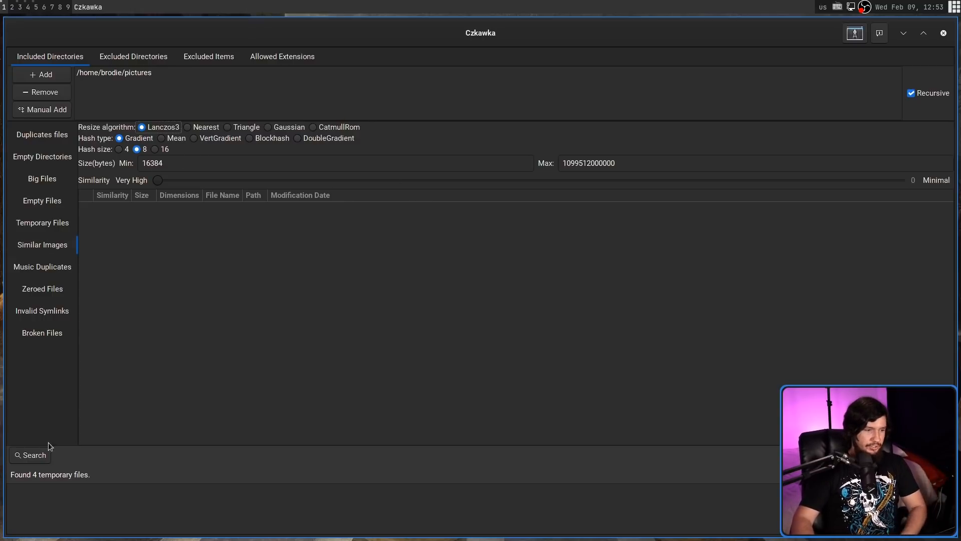
left_click(30, 454)
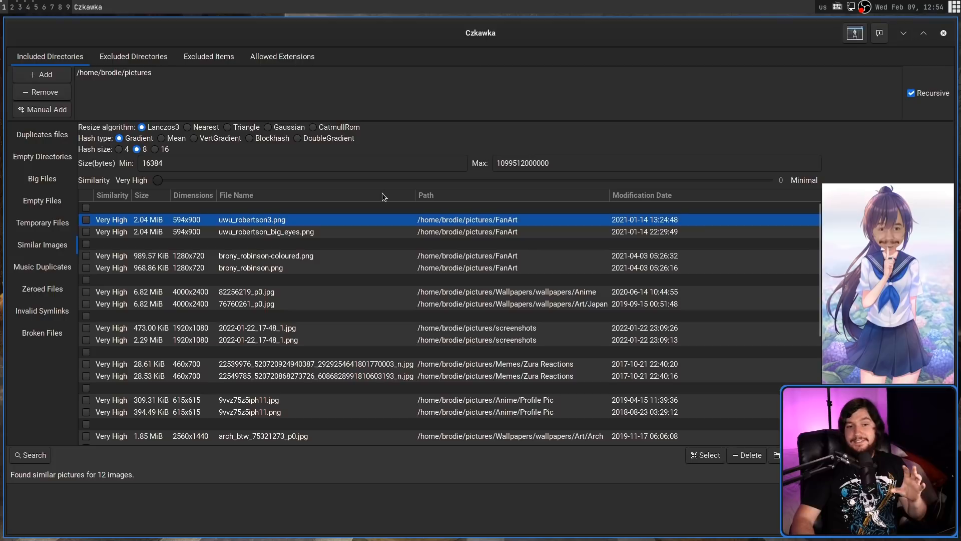
mouse_move(672, 228)
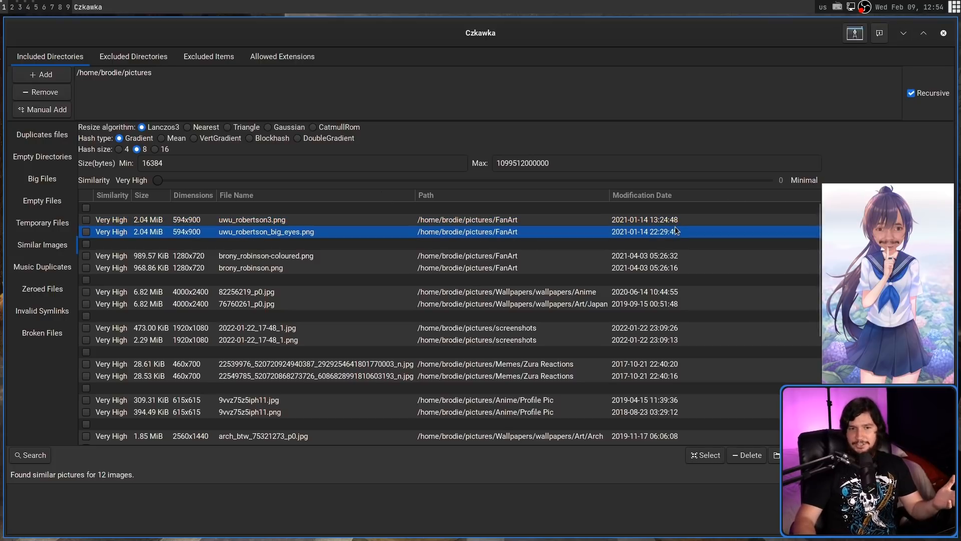
mouse_move(678, 219)
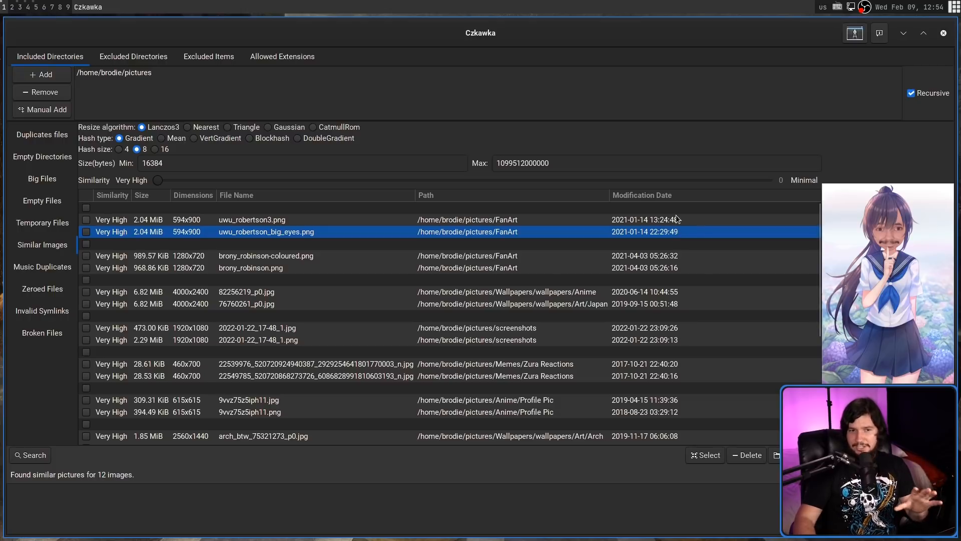
mouse_move(707, 225)
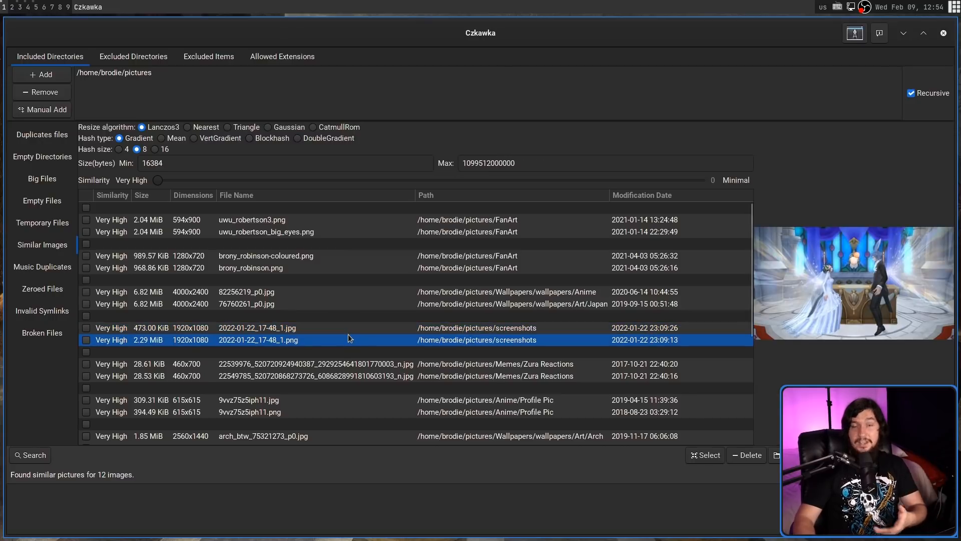
mouse_move(550, 374)
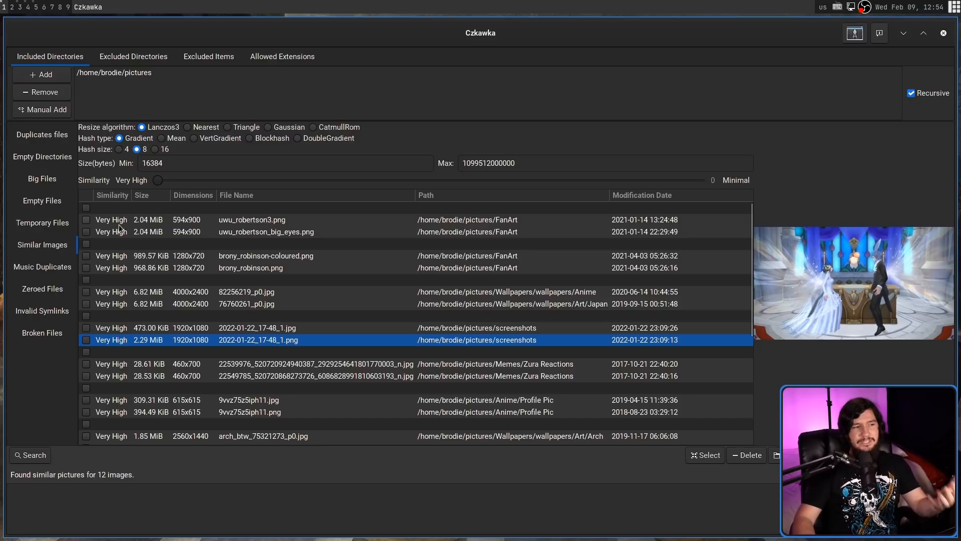
mouse_move(129, 198)
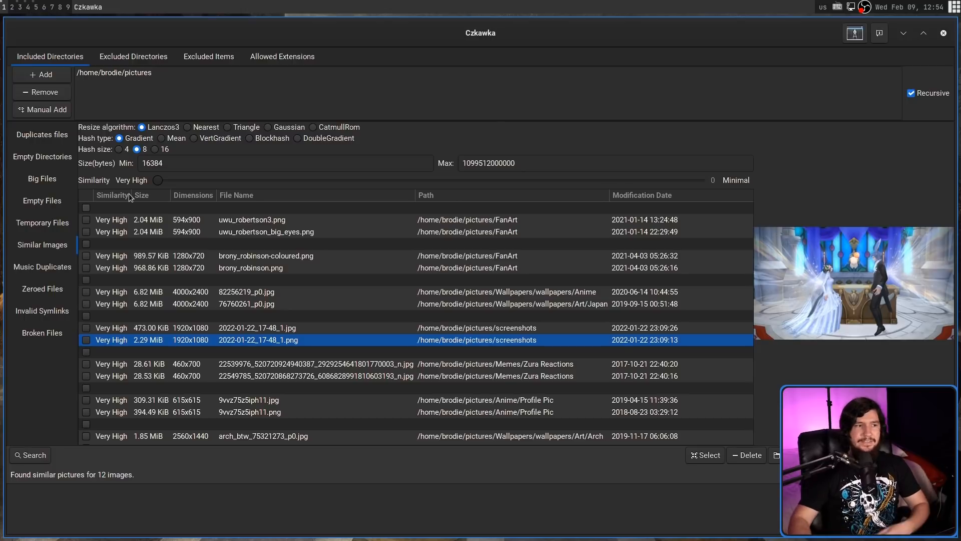
Step: Drag the Similarity slider to 18, toward Minimal tolerance
left_click_drag(159, 179, 650, 179)
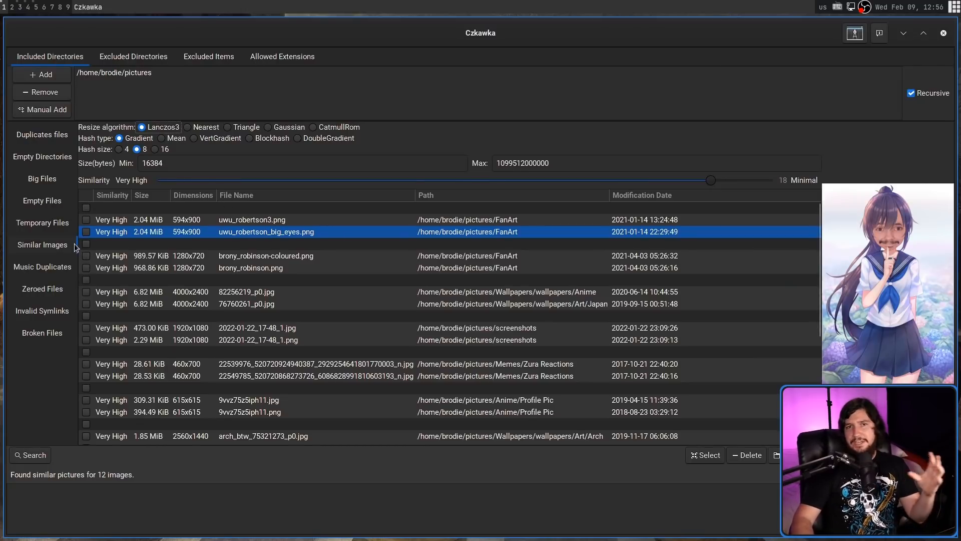
mouse_move(59, 266)
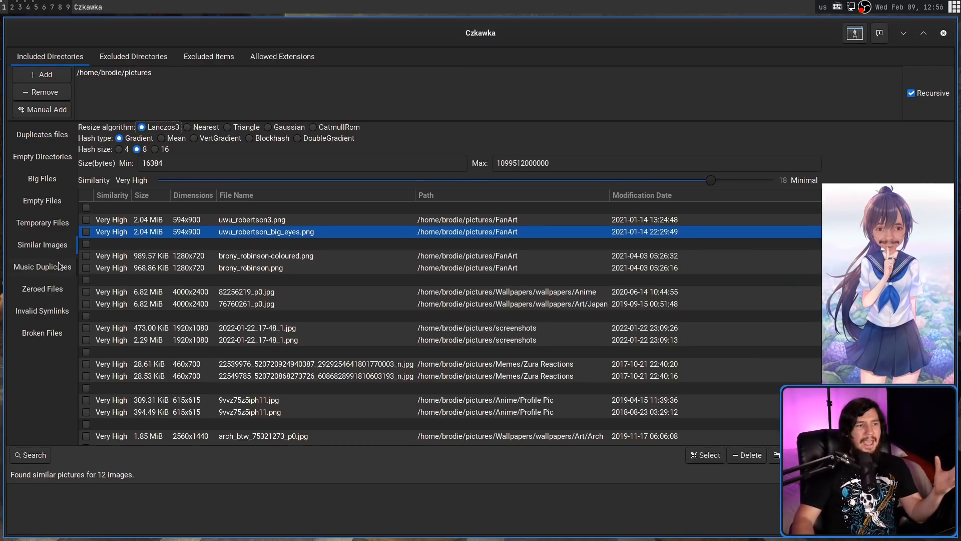
Step: Browse Music Duplicates, then scan Invalid Symlinks in the pictures folder, finding 0 invalid symlinks
left_click(42, 266)
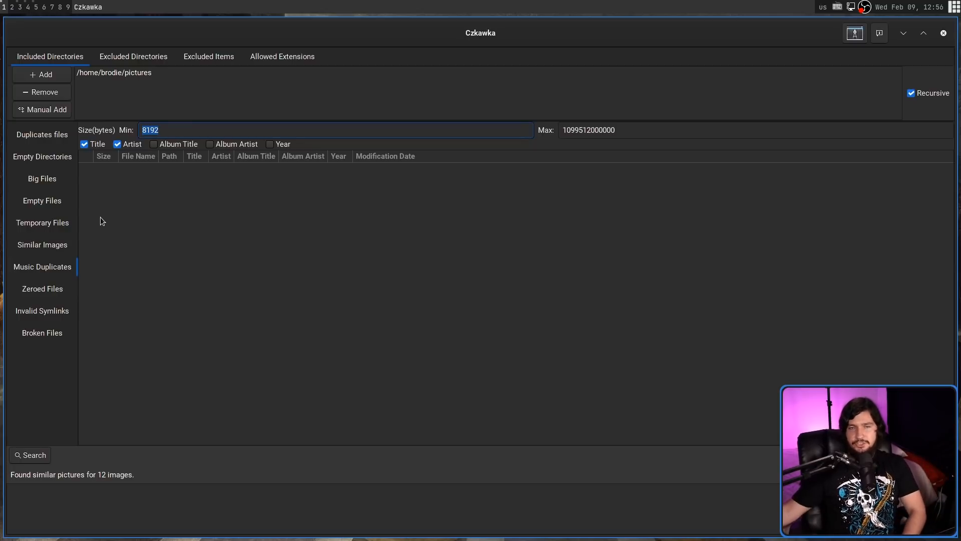
left_click(42, 310)
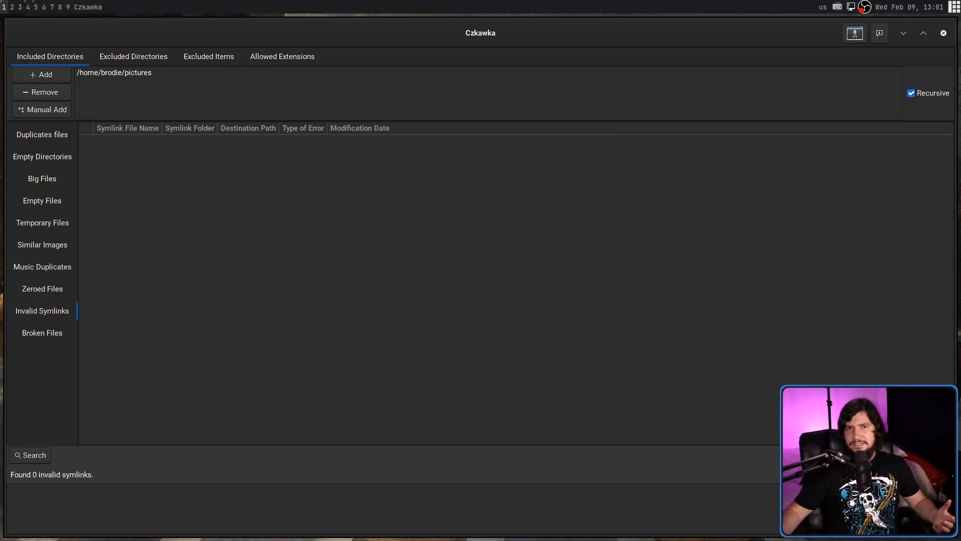